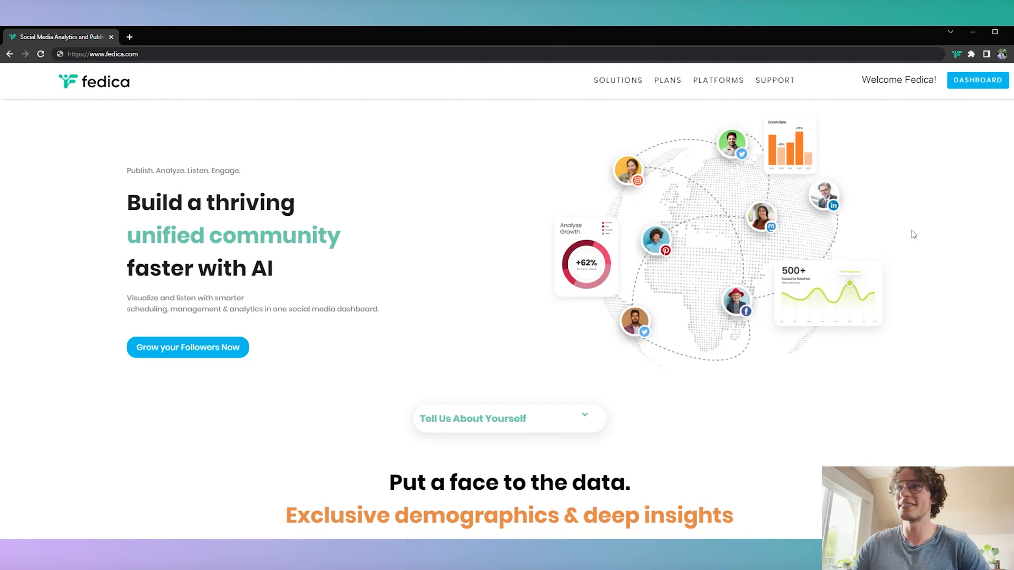
Go from the Fedica homepage to the account dashboard with the Intelligent Publishing composer
{"action": "left_click", "coordinate": [976, 79]}
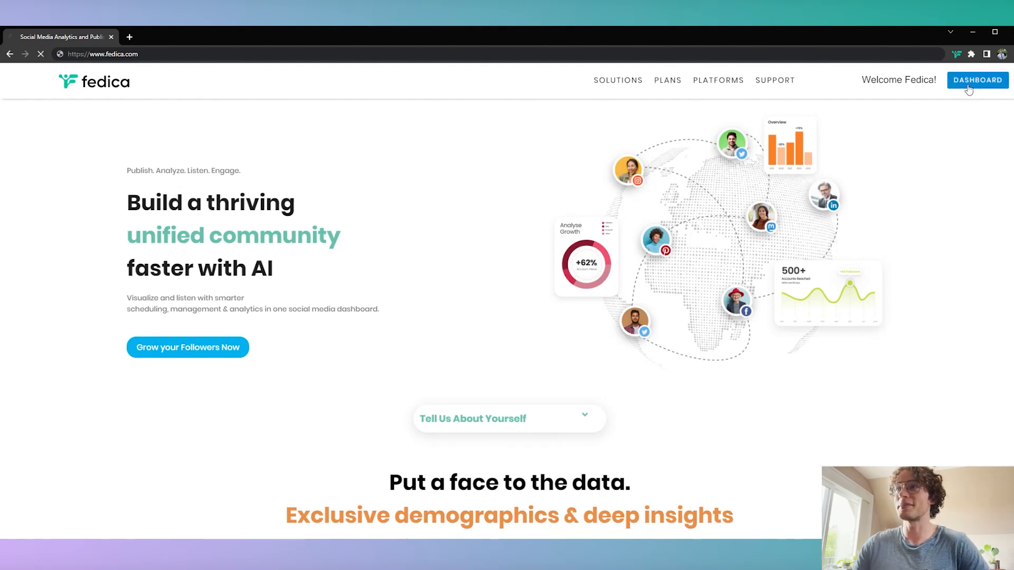
{"action": "left_click", "coordinate": [977, 79]}
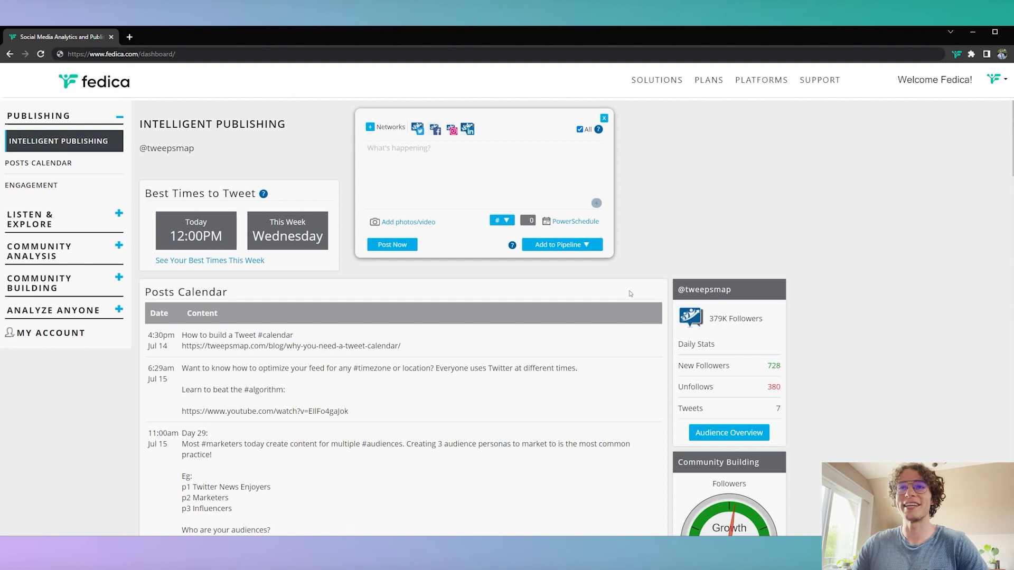
Select the drafted viral-content thread text in the Word document for pasting into the composer
{"action": "left_click", "coordinate": [398, 169]}
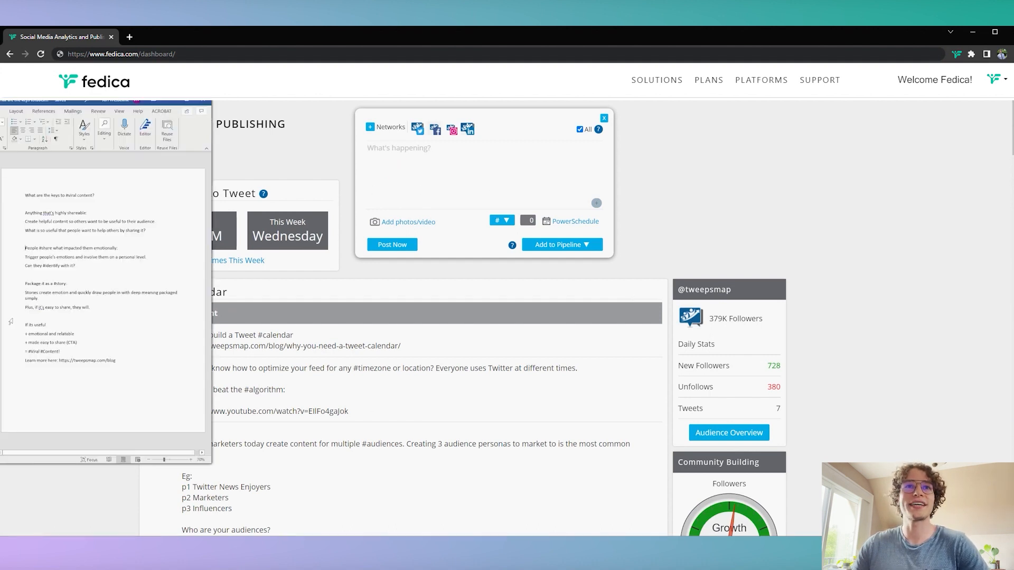
{"action": "left_click_drag", "start_coordinate": [25, 195], "coordinate": [147, 231]}
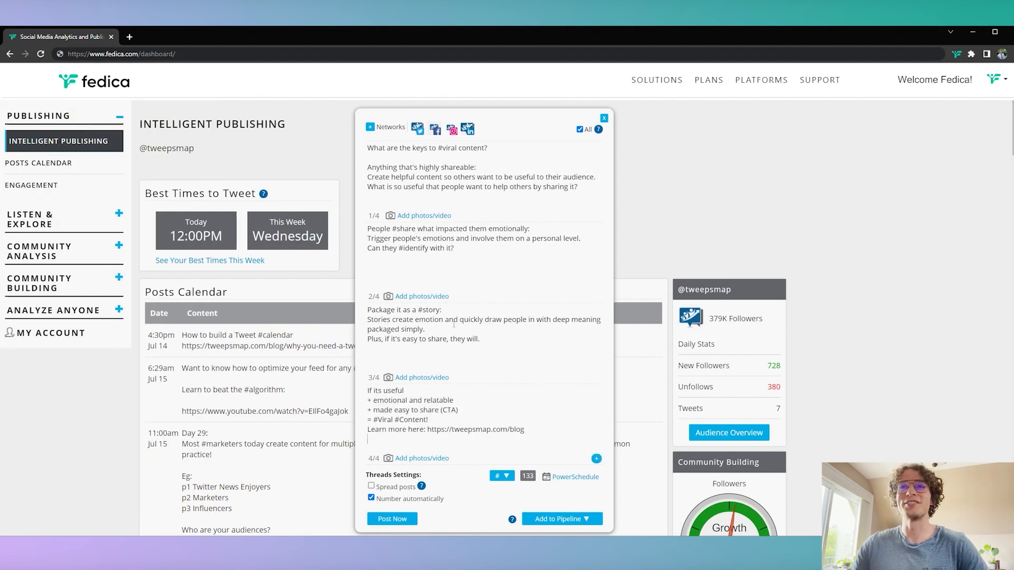
Attach the chosen image file to the second tweet of the thread
{"action": "scroll", "scroll_direction": "down", "scroll_amount": 3}
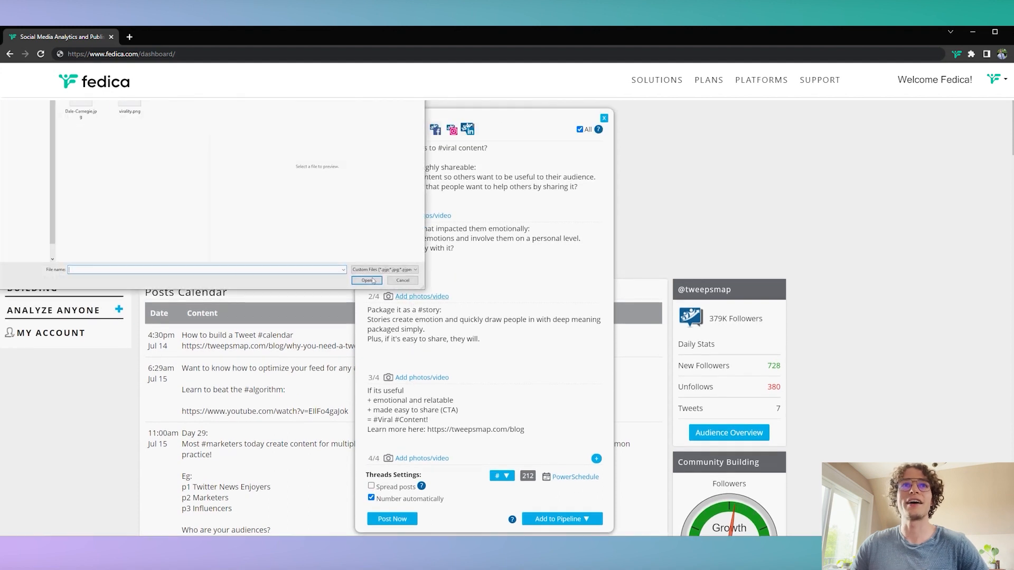
{"action": "left_click", "coordinate": [129, 104]}
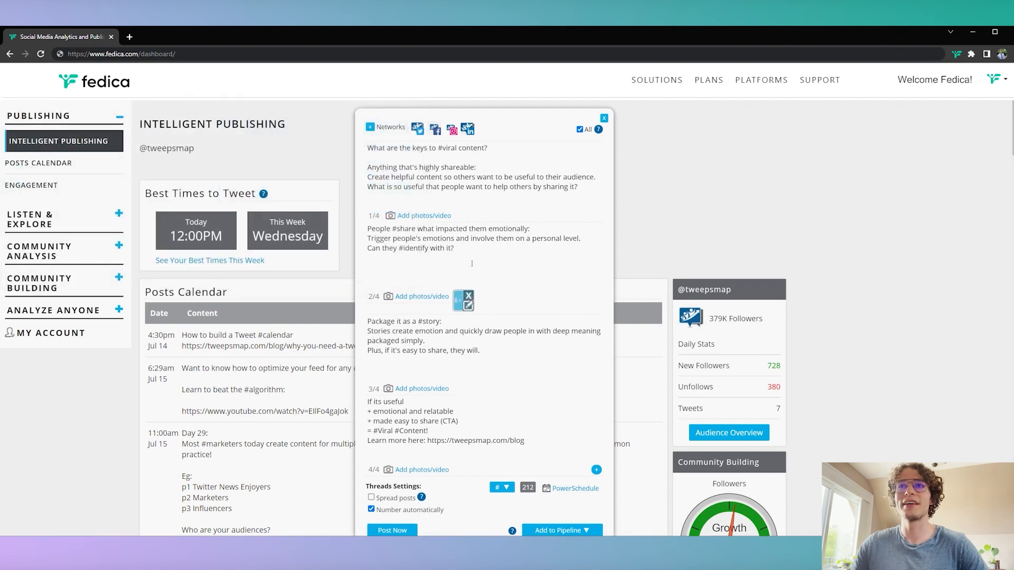
{"action": "scroll", "scroll_direction": "down", "scroll_amount": 3}
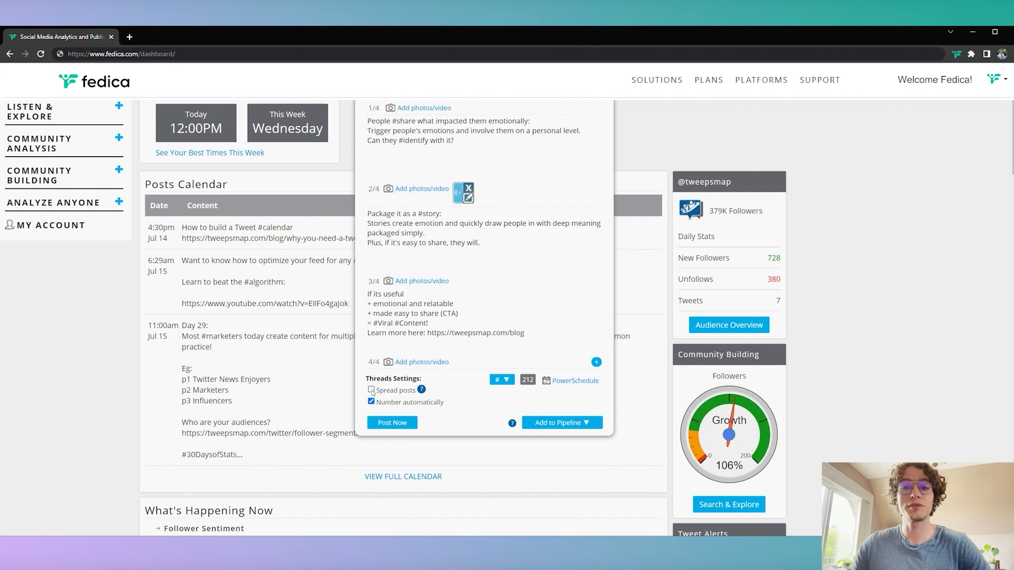
Toggle Spread posts under Threads Settings, leaving it ticked so the four posts spread over time
{"action": "left_click", "coordinate": [371, 389]}
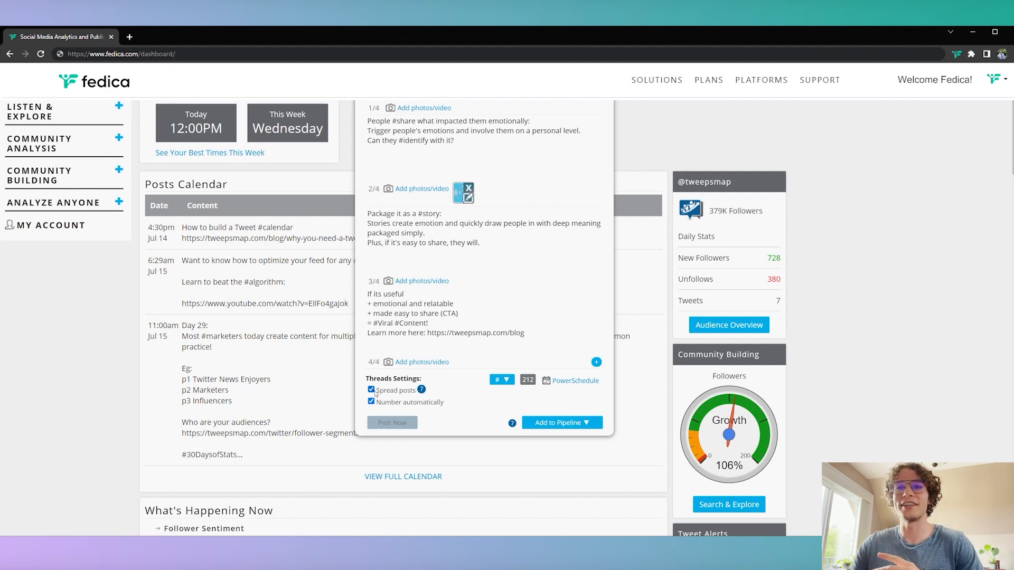
{"action": "left_click", "coordinate": [370, 389]}
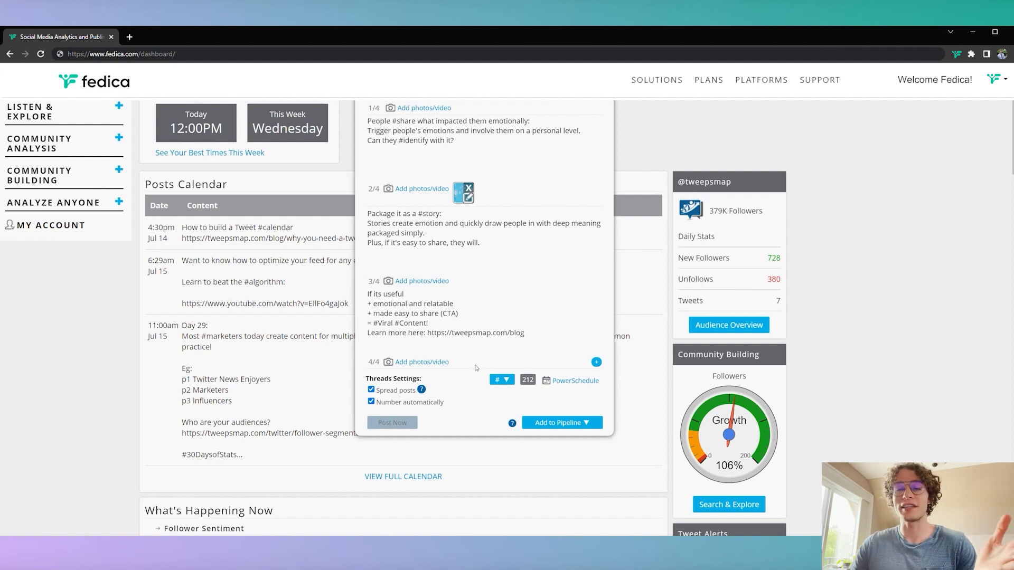
{"action": "mouse_move", "coordinate": [465, 383]}
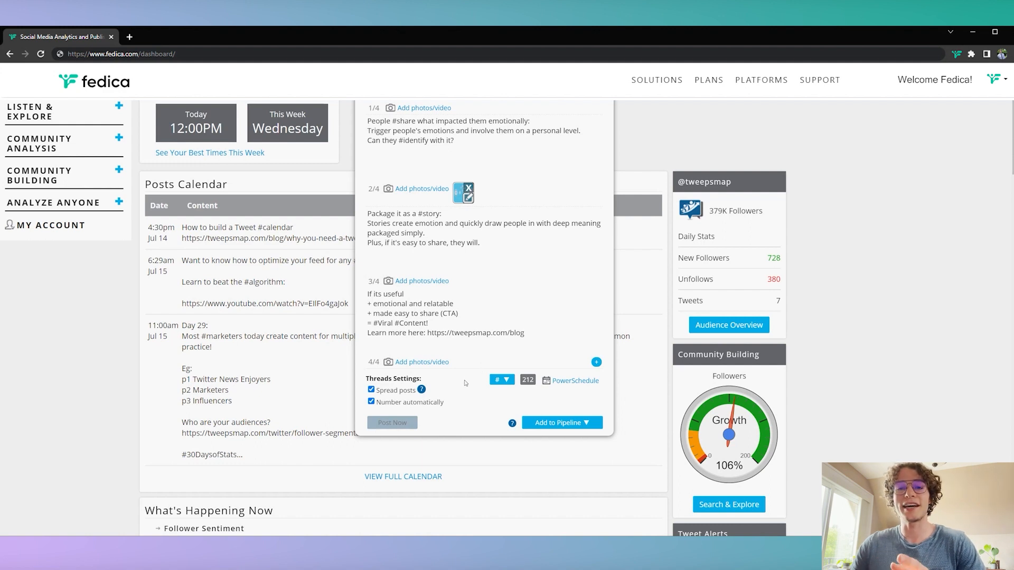
{"action": "left_click", "coordinate": [370, 389]}
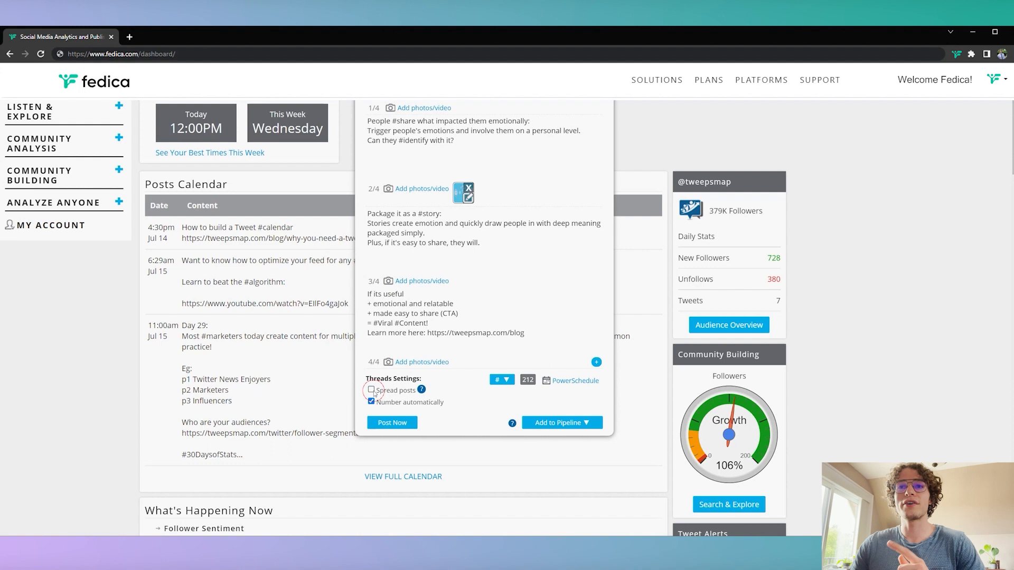
{"action": "left_click", "coordinate": [370, 390]}
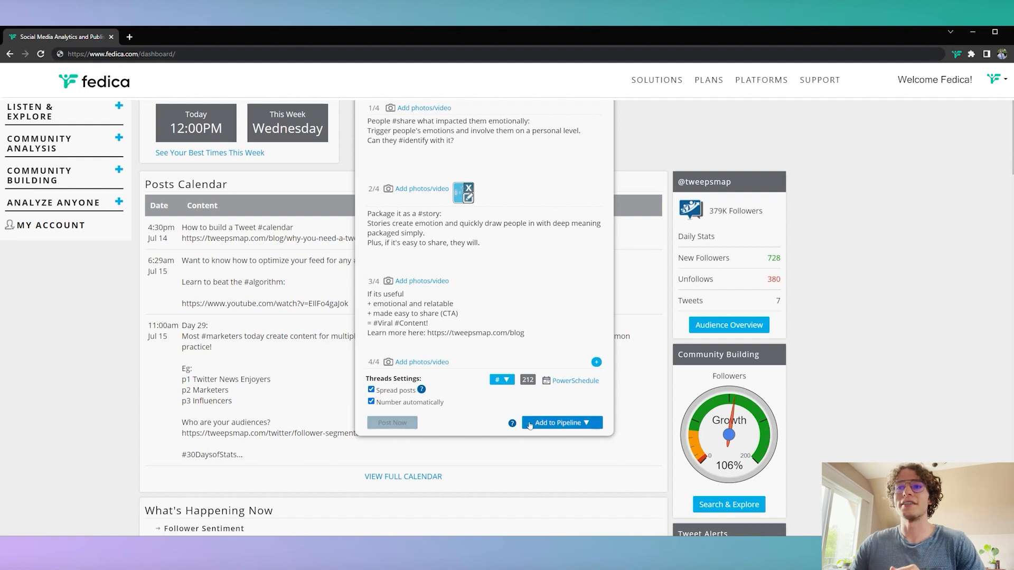
View the available pipelines, untick All networks and pick a single network for the thread
{"action": "left_click", "coordinate": [561, 422]}
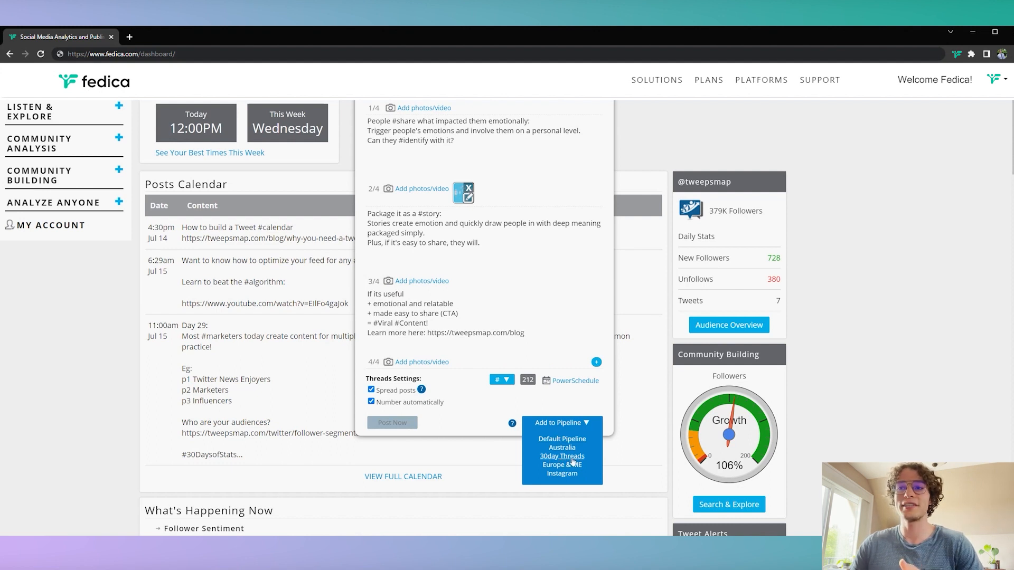
{"action": "mouse_move", "coordinate": [561, 465]}
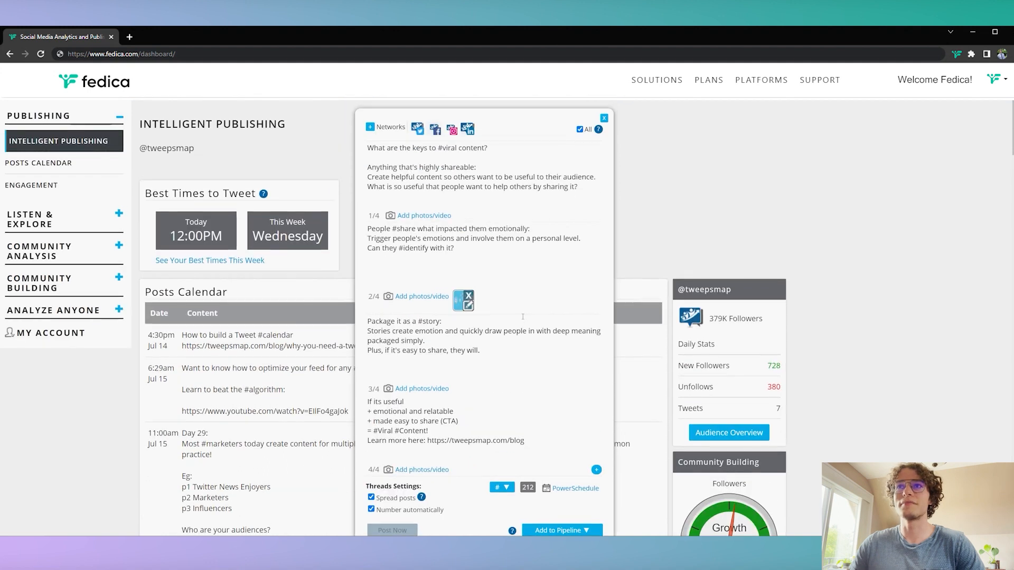
{"action": "left_click", "coordinate": [585, 129]}
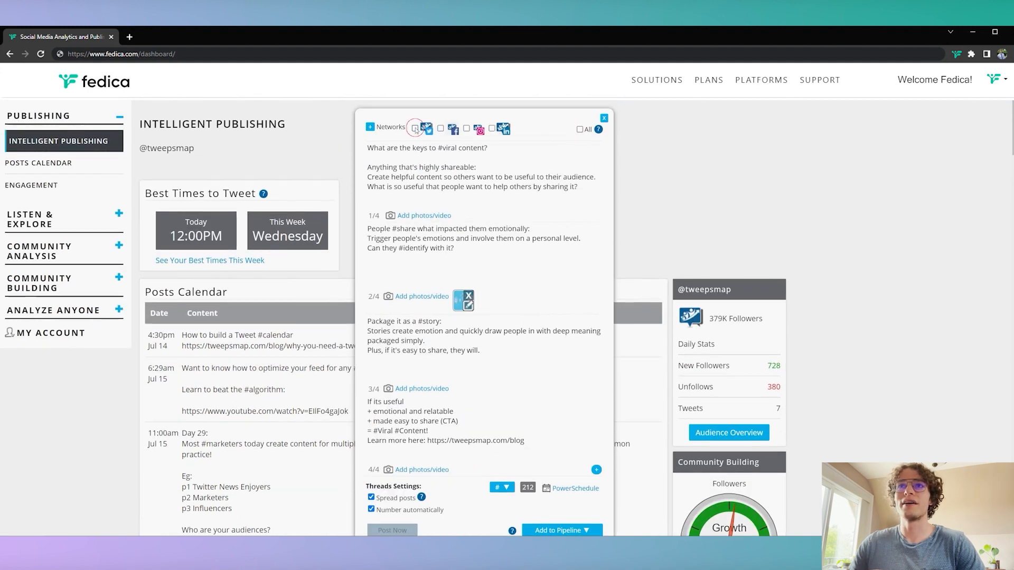
{"action": "left_click", "coordinate": [414, 128]}
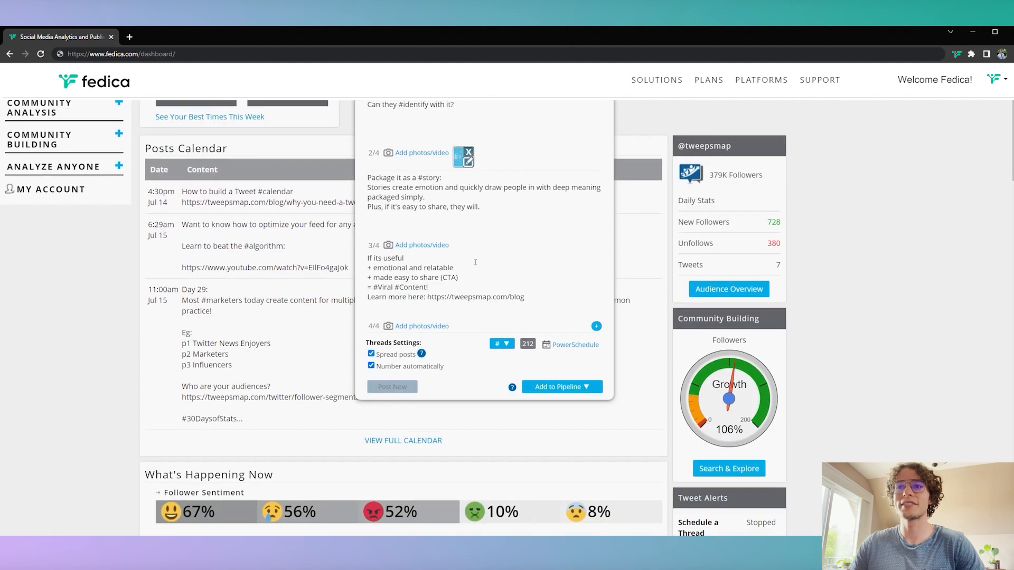
{"action": "left_click", "coordinate": [560, 386]}
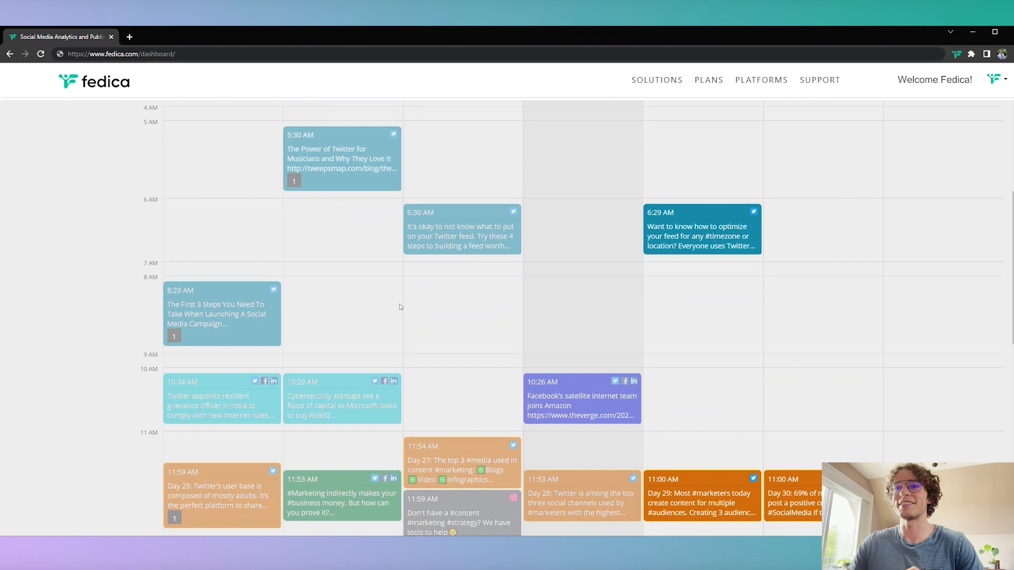
Scroll the weekly calendar down and view the 11:52 AM Saturday thread post's pipeline preview
{"action": "scroll", "scroll_direction": "down", "scroll_amount": 3}
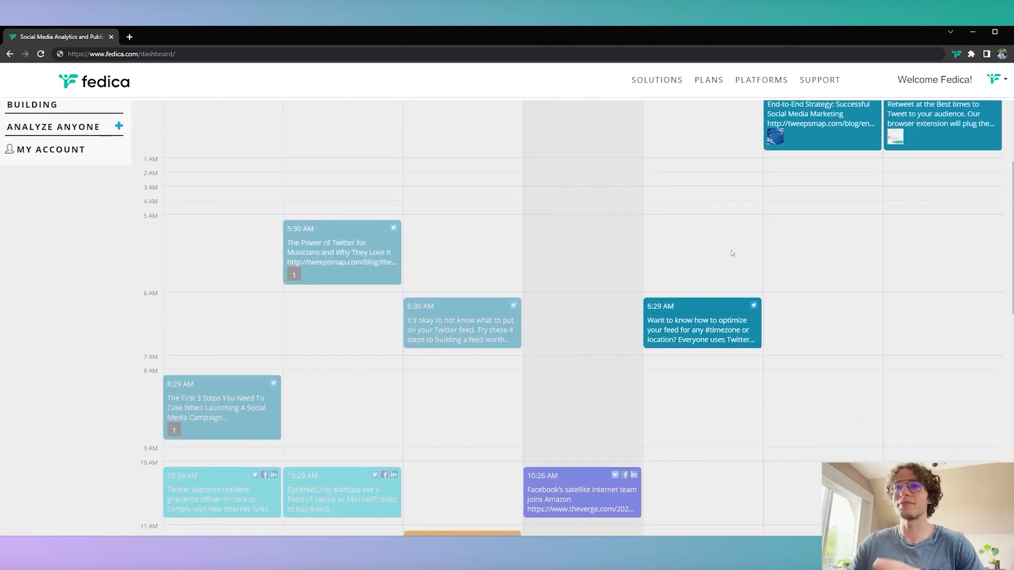
{"action": "scroll", "scroll_direction": "down", "scroll_amount": 3}
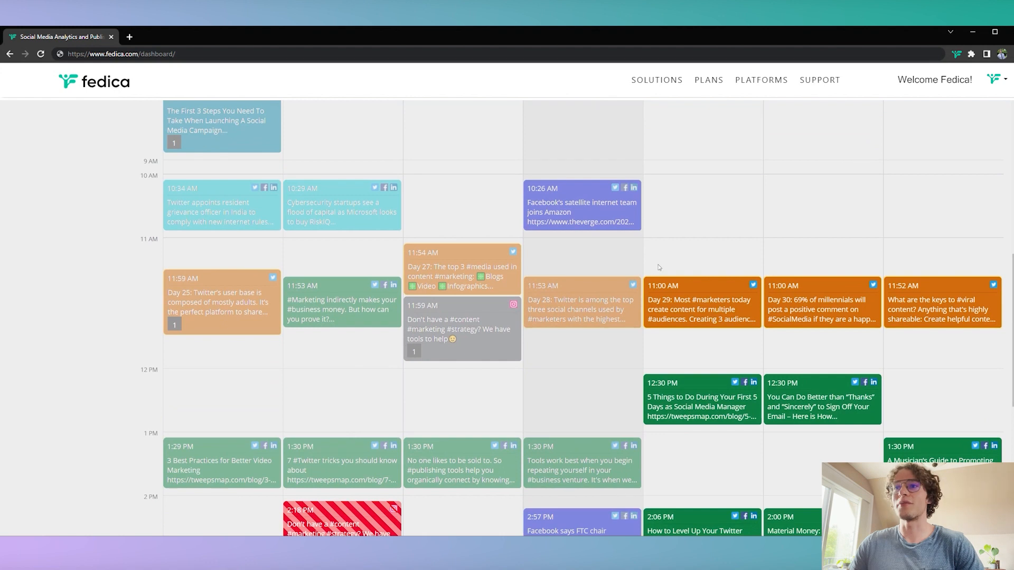
{"action": "mouse_move", "coordinate": [711, 309]}
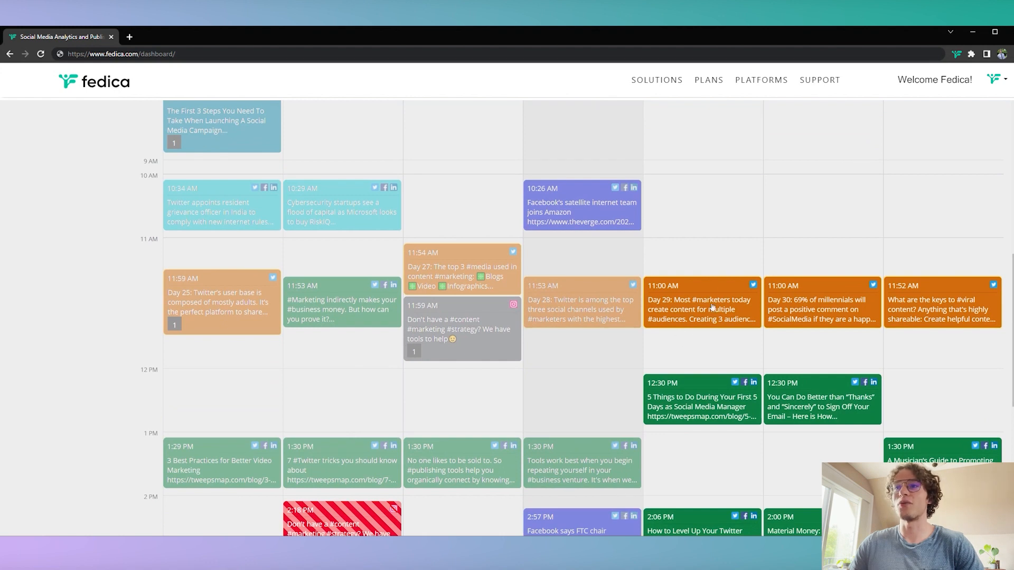
{"action": "scroll", "scroll_direction": "down", "scroll_amount": 3}
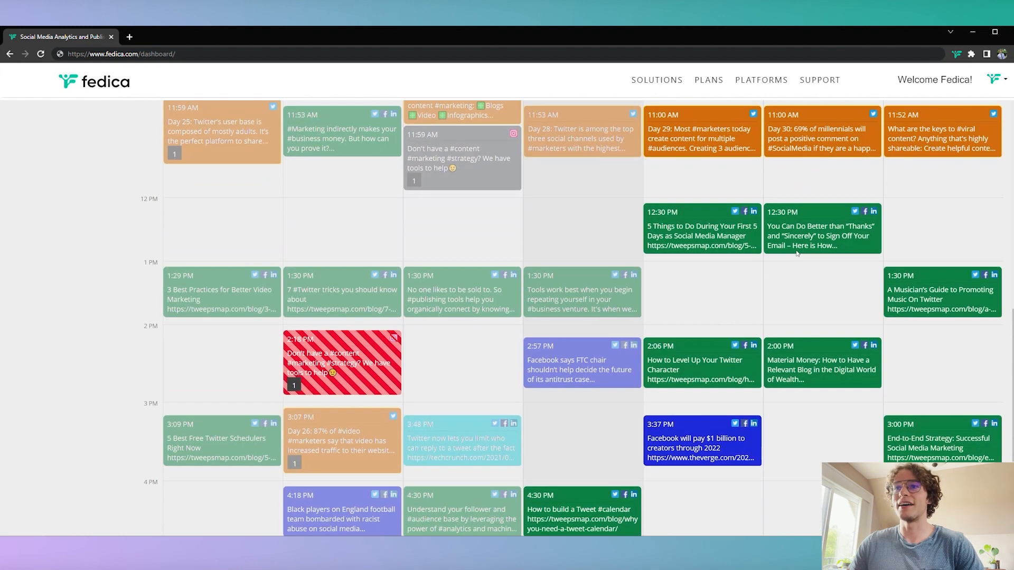
{"action": "scroll", "scroll_direction": "down", "scroll_amount": 3}
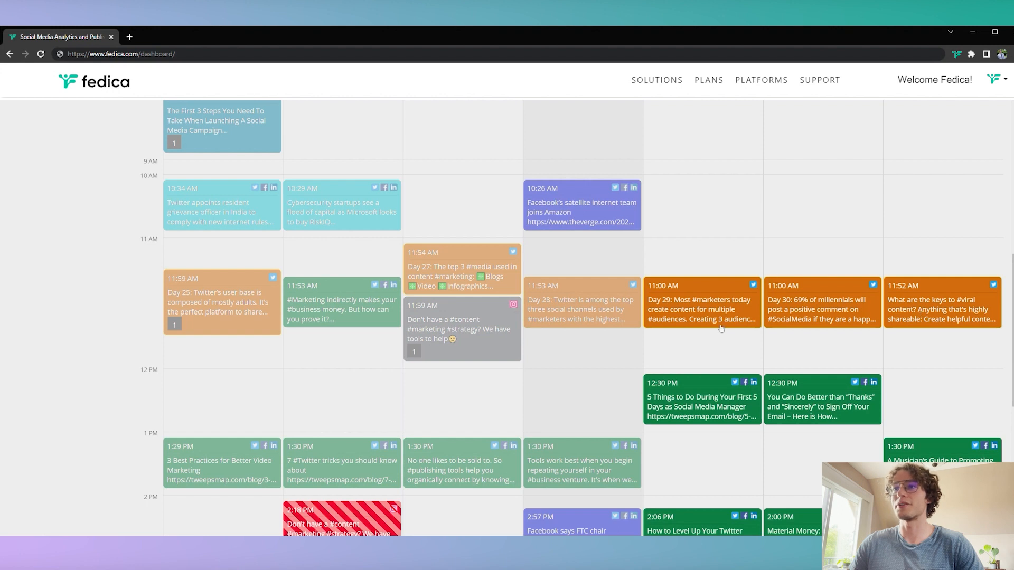
{"action": "mouse_move", "coordinate": [780, 305]}
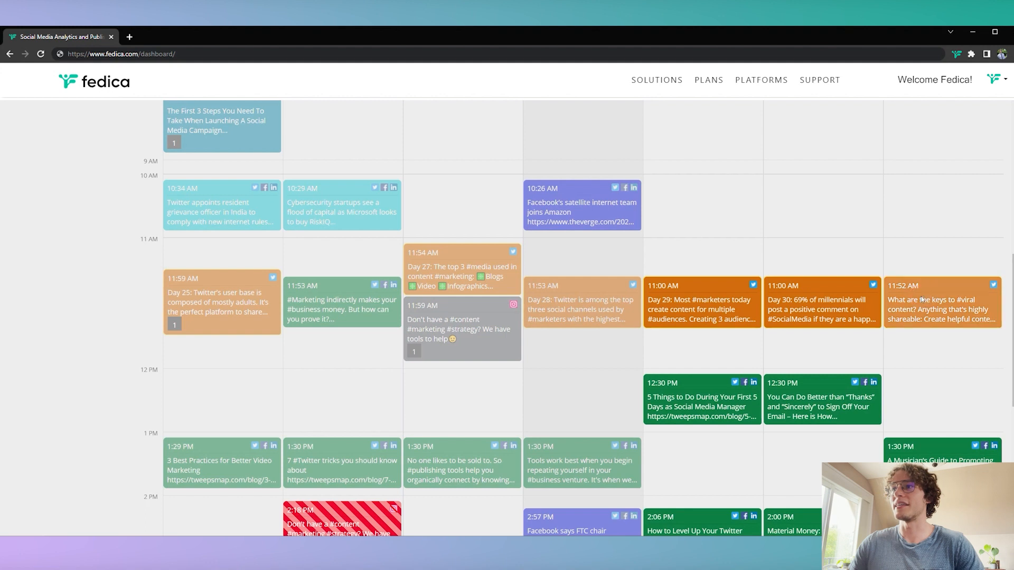
{"action": "left_click", "coordinate": [941, 302]}
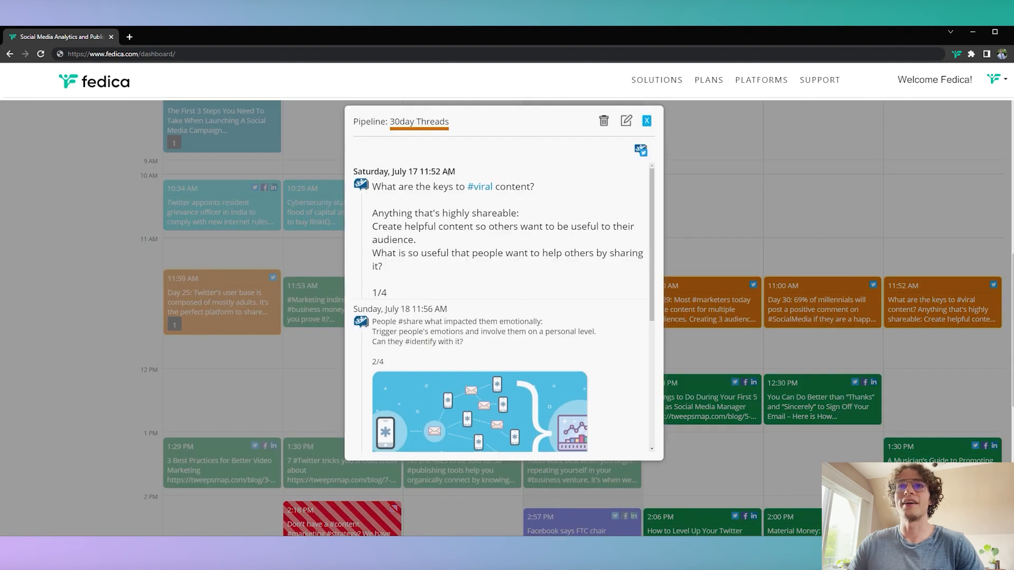
Scroll the preview to part 4/4 and close it, returning to the July 18–24 calendar
{"action": "scroll", "scroll_direction": "down", "scroll_amount": 3}
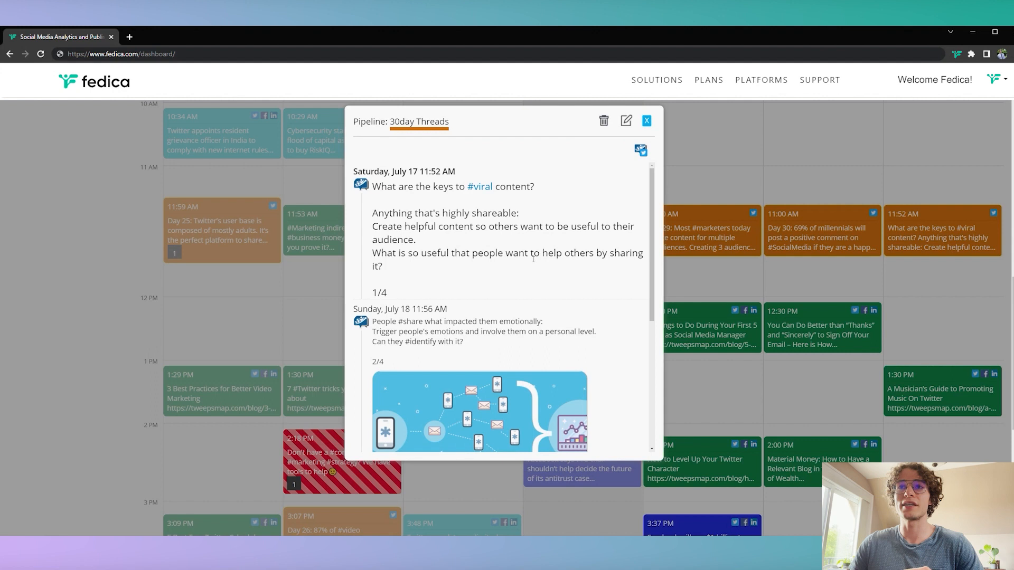
{"action": "scroll", "scroll_direction": "down", "scroll_amount": 3}
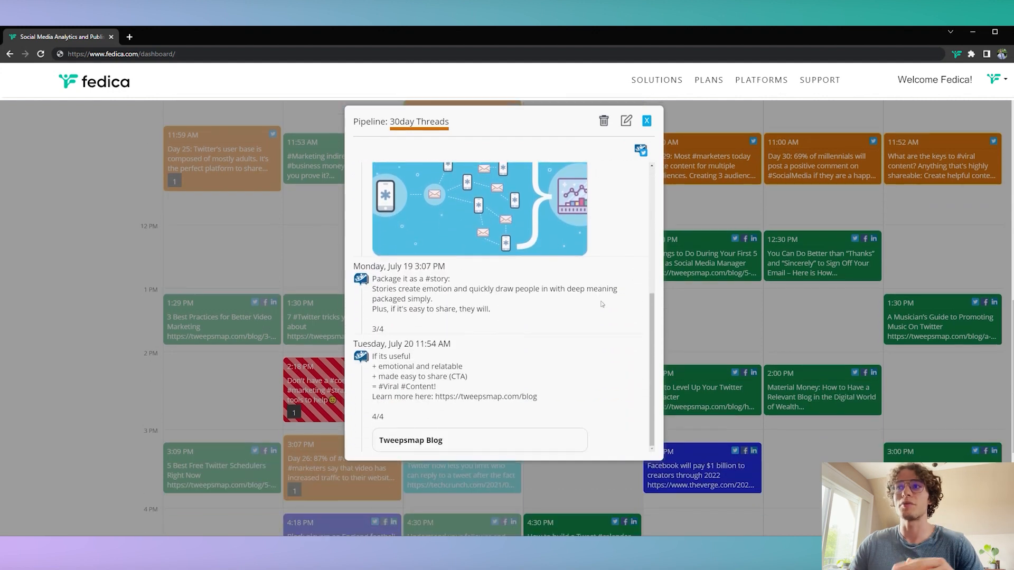
{"action": "left_click", "coordinate": [646, 120]}
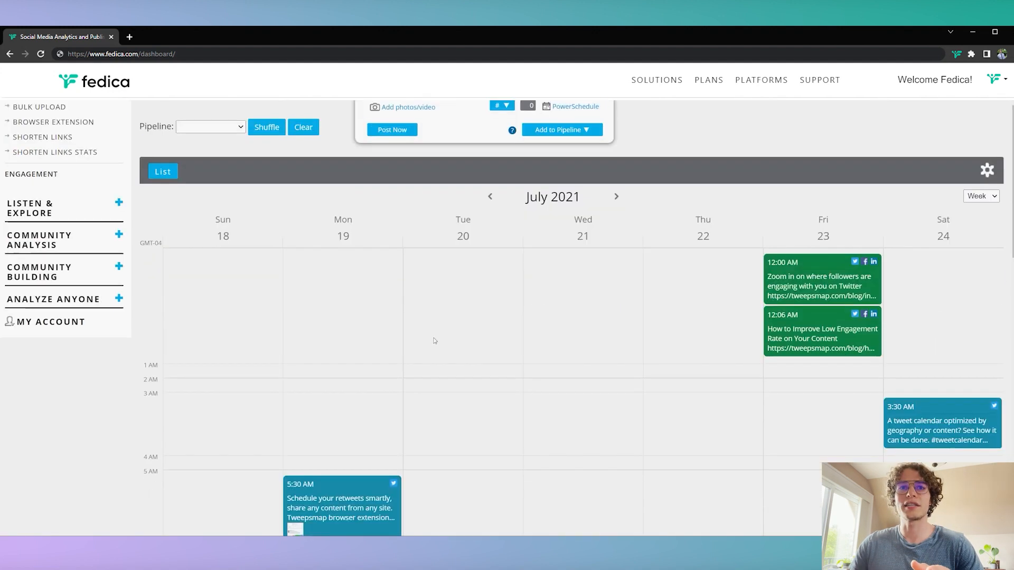
Close the thread preview, scroll to the 11 AM–3 PM posts and reopen the 30day Threads preview
{"action": "scroll", "scroll_direction": "down", "scroll_amount": 3}
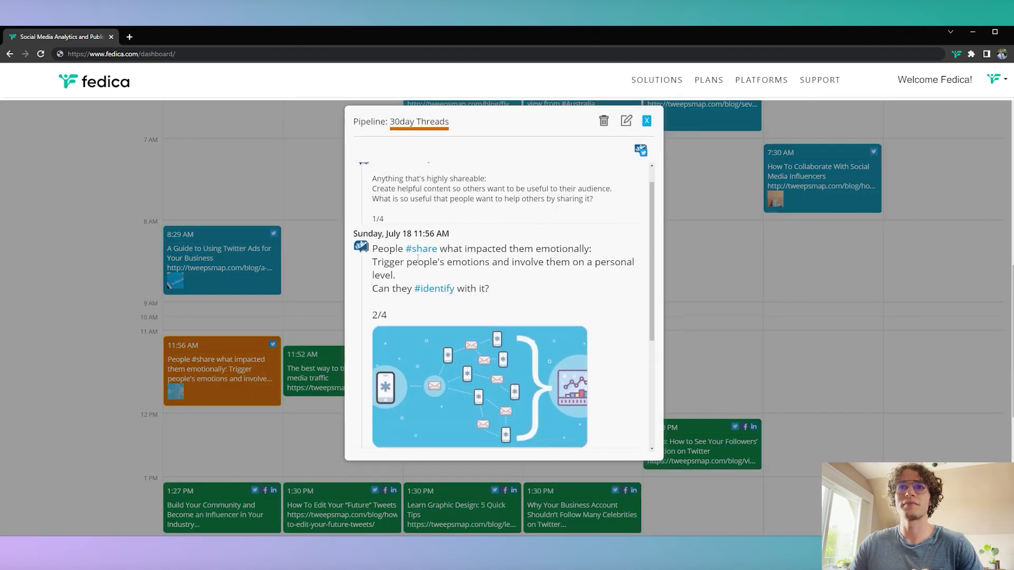
{"action": "scroll", "scroll_direction": "down", "scroll_amount": 3}
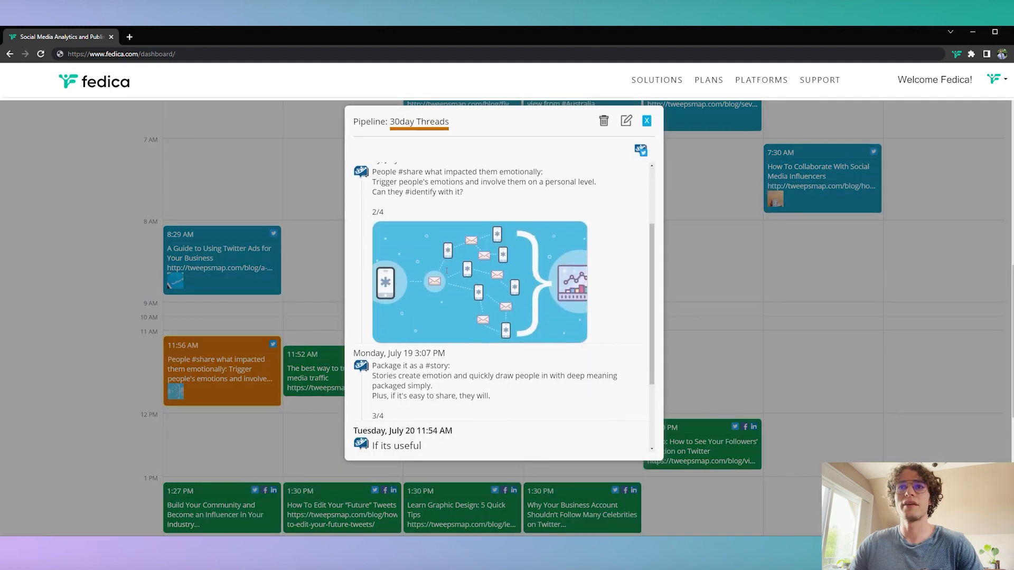
{"action": "left_click", "coordinate": [646, 120]}
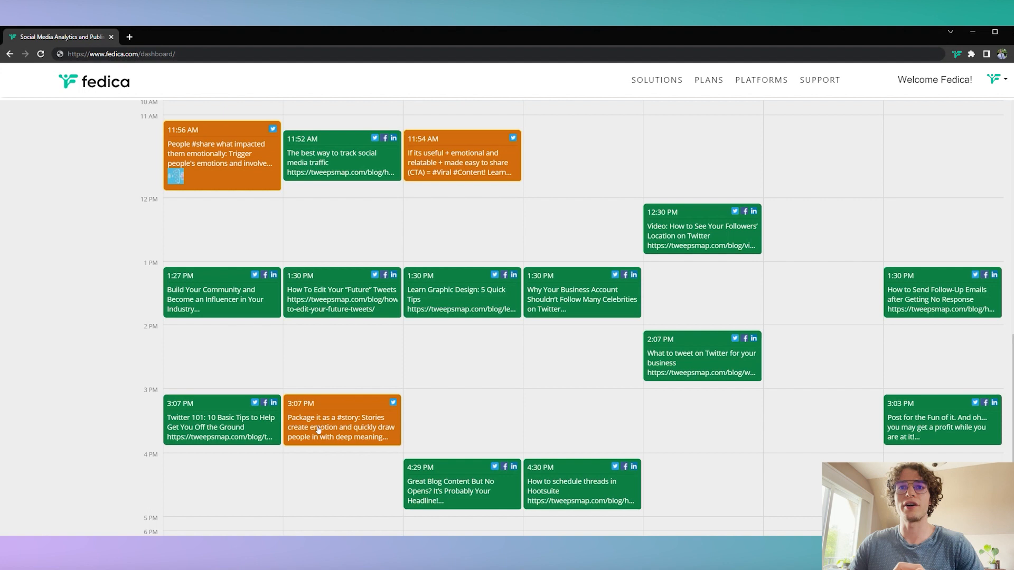
{"action": "mouse_move", "coordinate": [283, 232]}
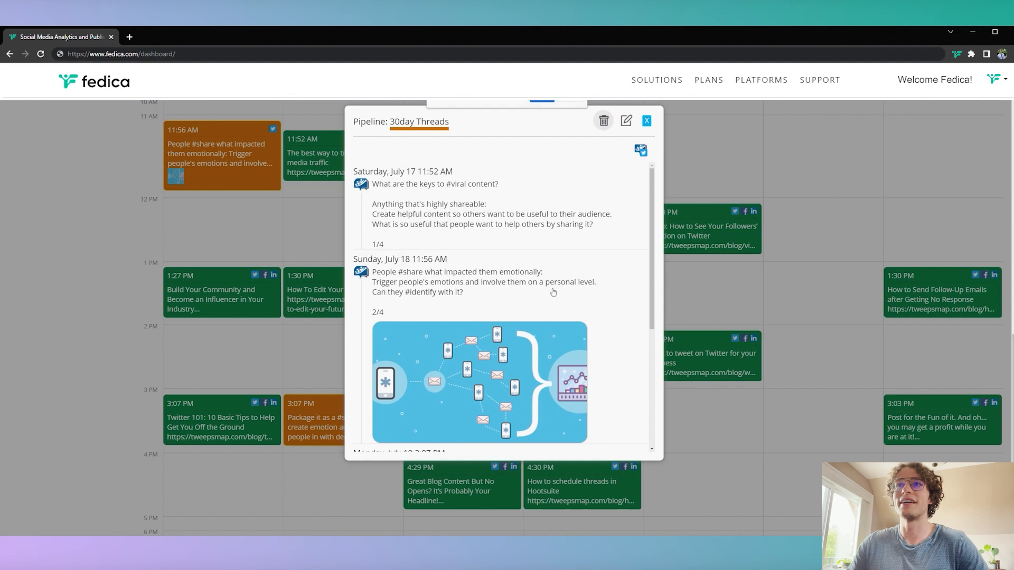
{"action": "left_click", "coordinate": [645, 120]}
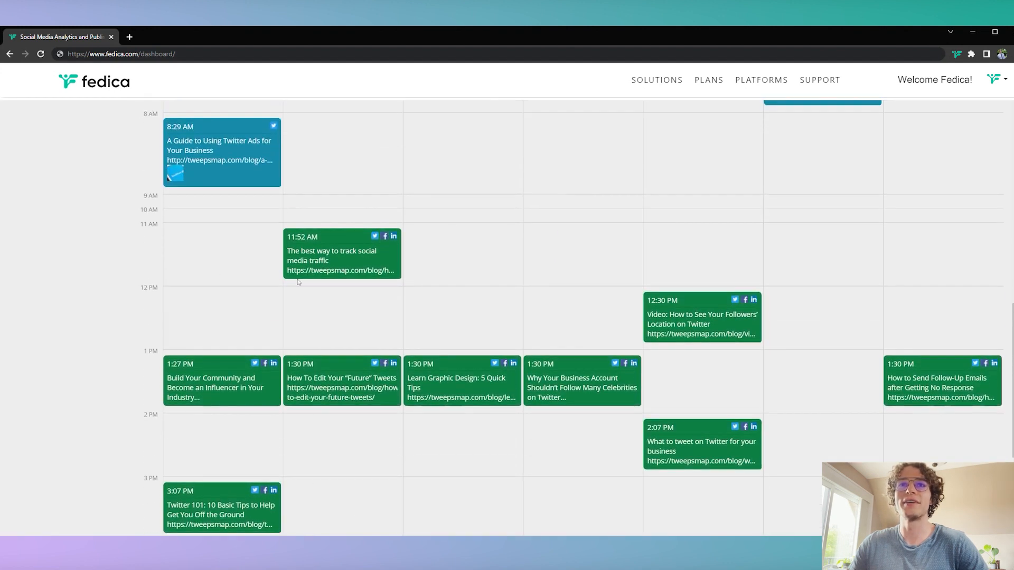
Scroll the calendar to confirm the deleted thread's posts are gone from July 19 and 20
{"action": "scroll", "scroll_direction": "down", "scroll_amount": 3}
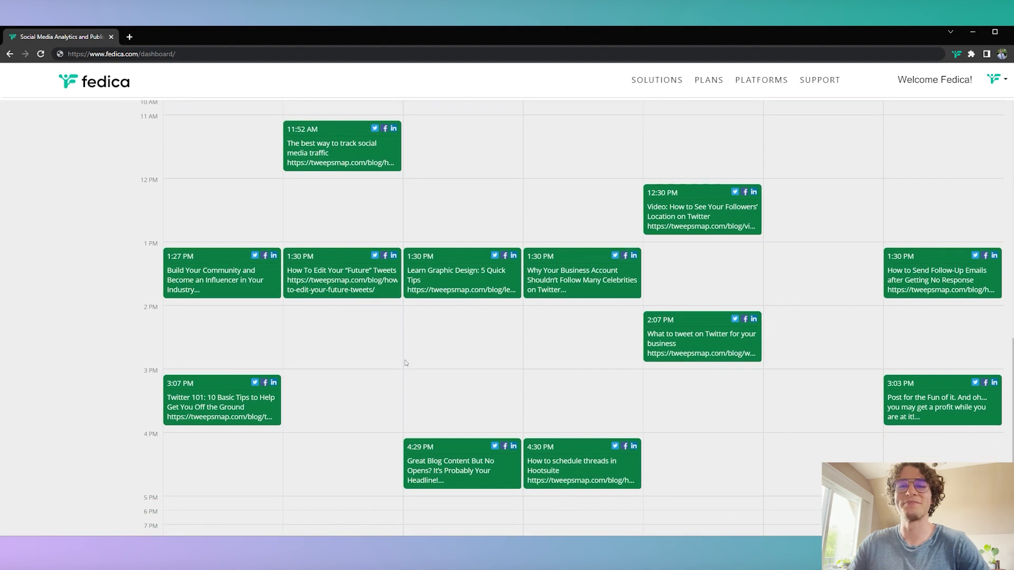